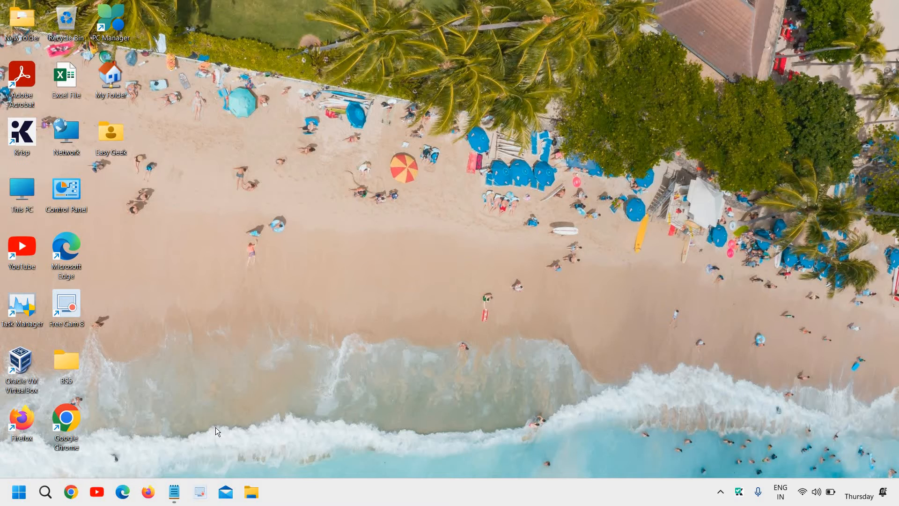
# Step: Bring up the Start button's quick link menu to reach Device Manager
pyautogui.rightClick(18, 492)
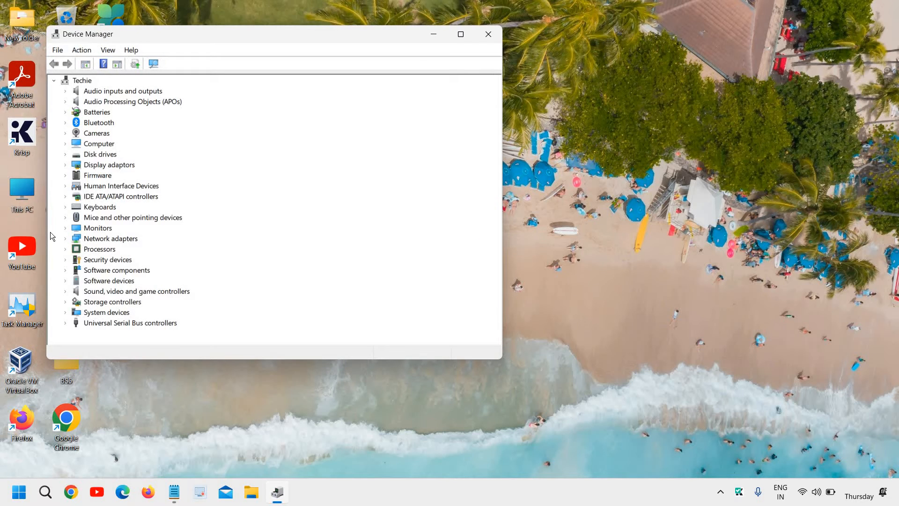
pyautogui.moveTo(116, 145)
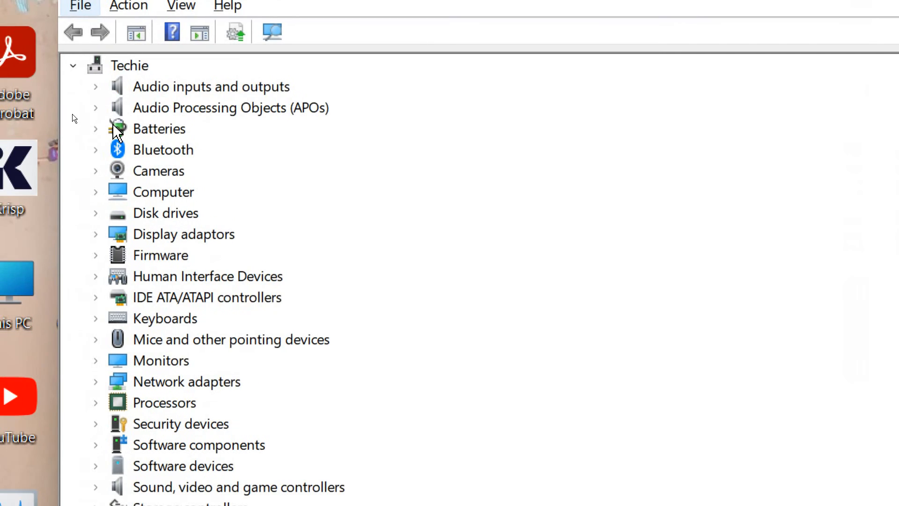
# Step: Expand the Batteries category and bring up actions for the Microsoft AC Adapter
pyautogui.click(461, 33)
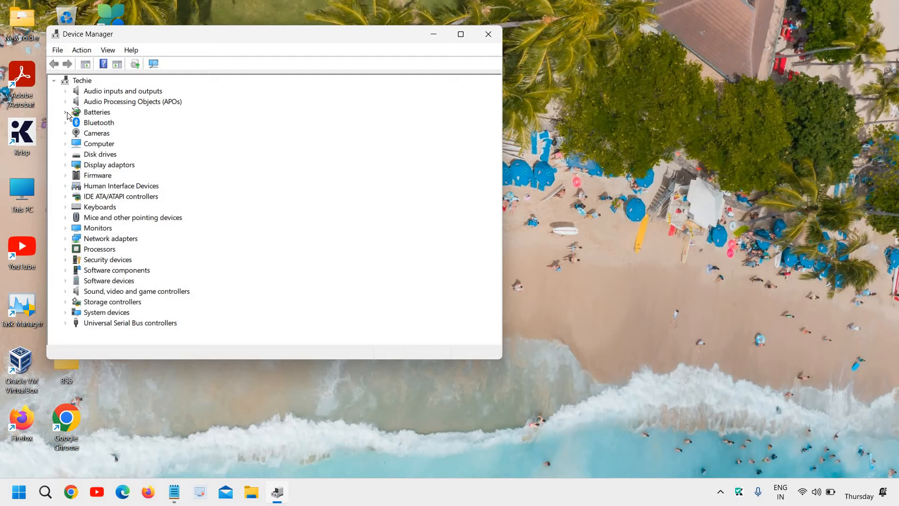
pyautogui.click(65, 112)
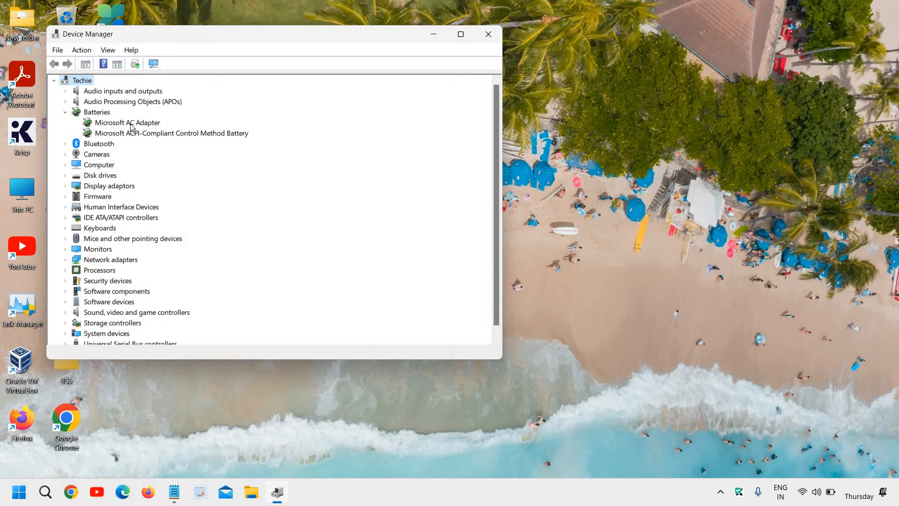
pyautogui.click(126, 122)
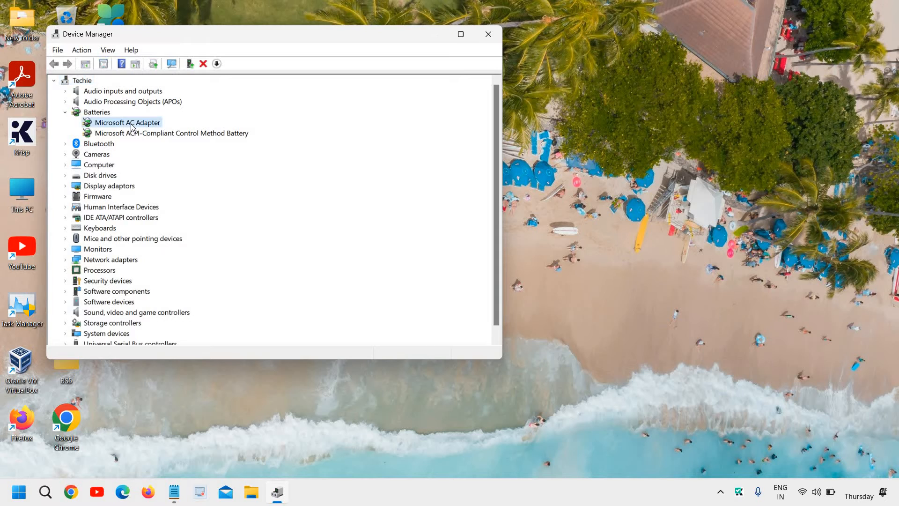
pyautogui.rightClick(131, 125)
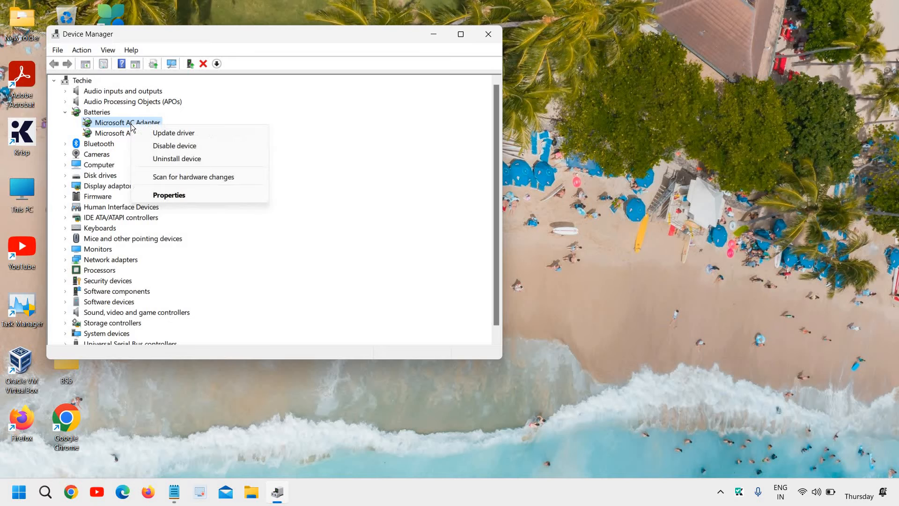
# Step: Run an automatic driver search for the AC Adapter and dismiss the 'best driver already installed' result
pyautogui.click(174, 132)
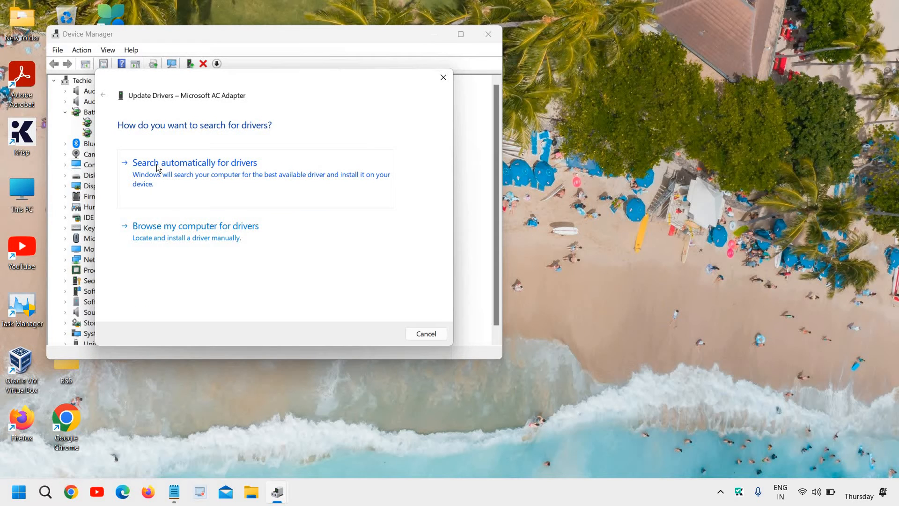
pyautogui.click(194, 163)
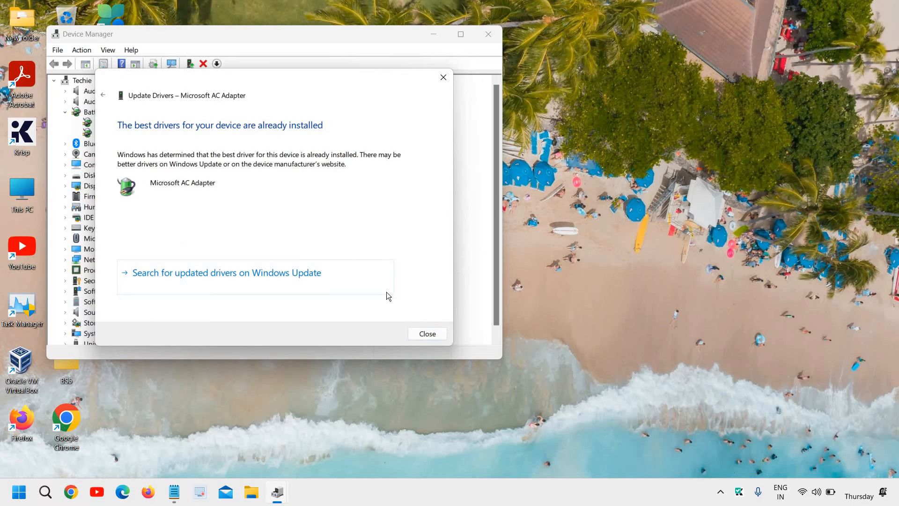
pyautogui.click(427, 334)
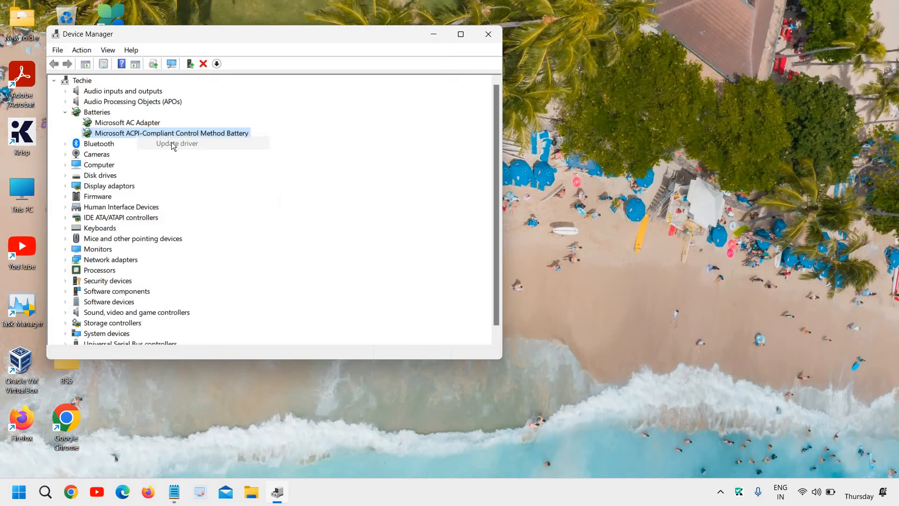
# Step: Run an automatic driver search for the ACPI-Compliant Control Method Battery and dismiss the result
pyautogui.click(177, 143)
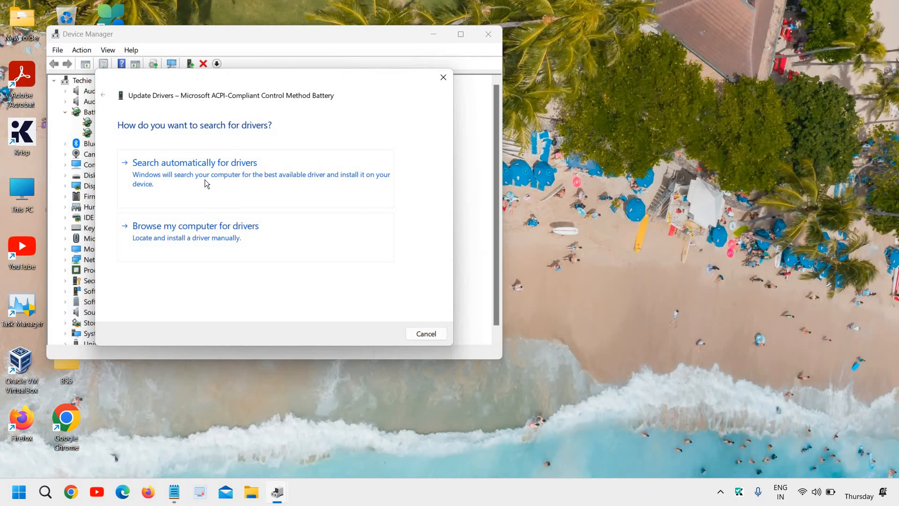
pyautogui.click(195, 163)
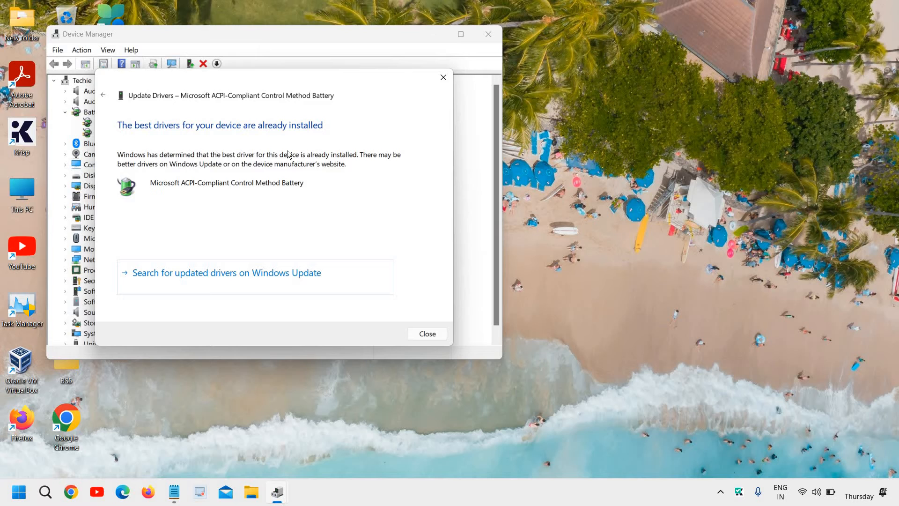
pyautogui.click(427, 334)
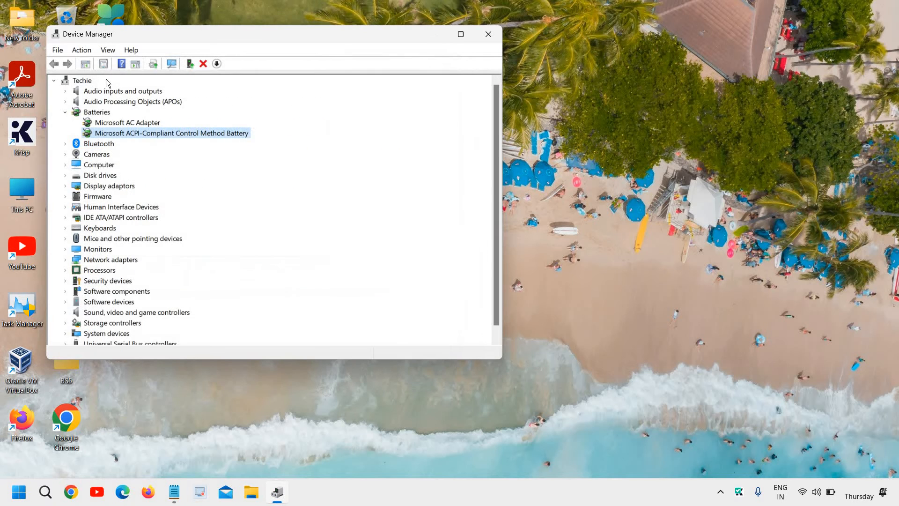
# Step: Scan for hardware changes from Device Manager's Action menu
pyautogui.click(81, 50)
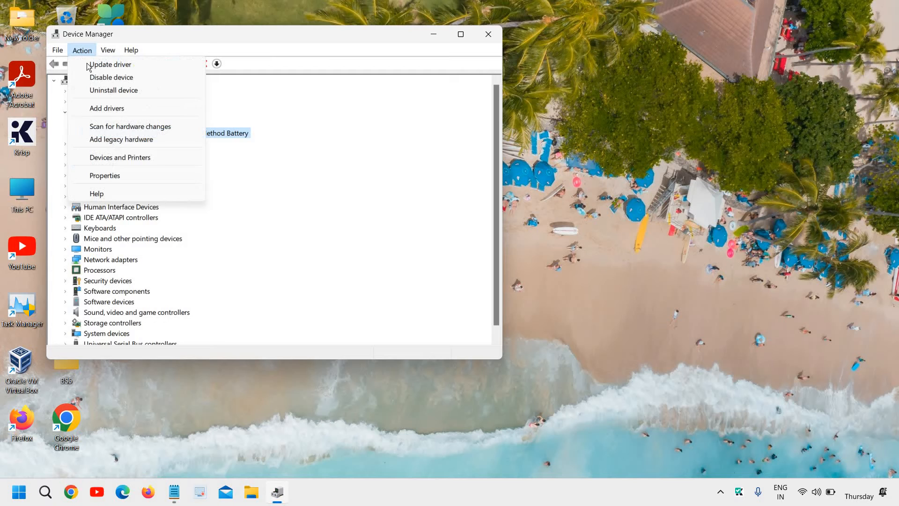
pyautogui.click(129, 126)
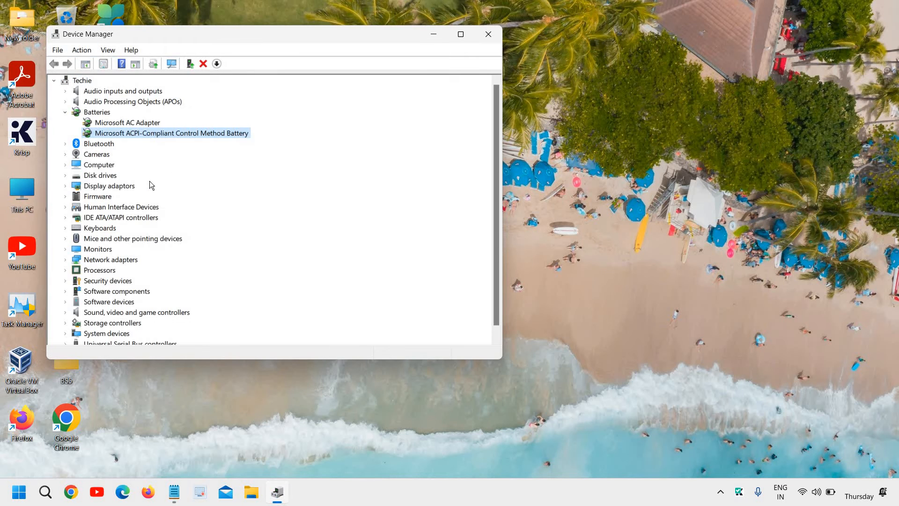
# Step: Close Device Manager and start a Windows search for 'power'
pyautogui.click(488, 34)
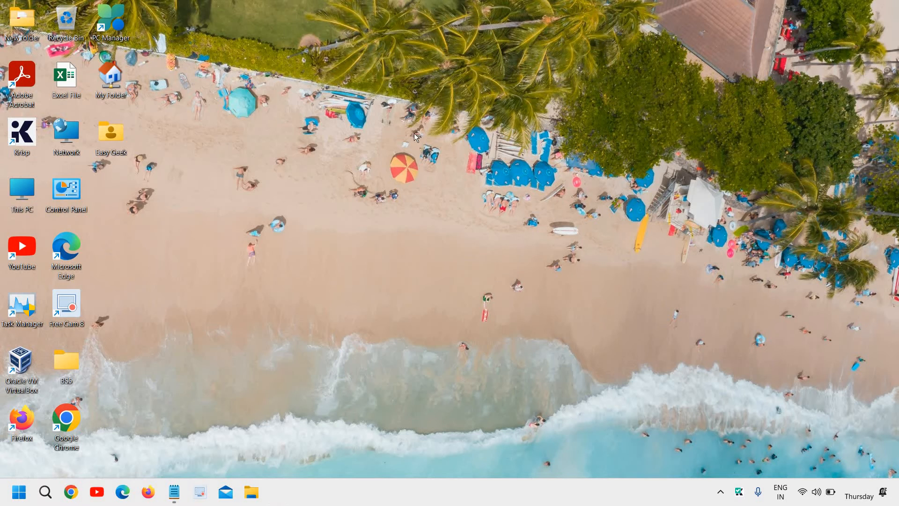
pyautogui.moveTo(372, 191)
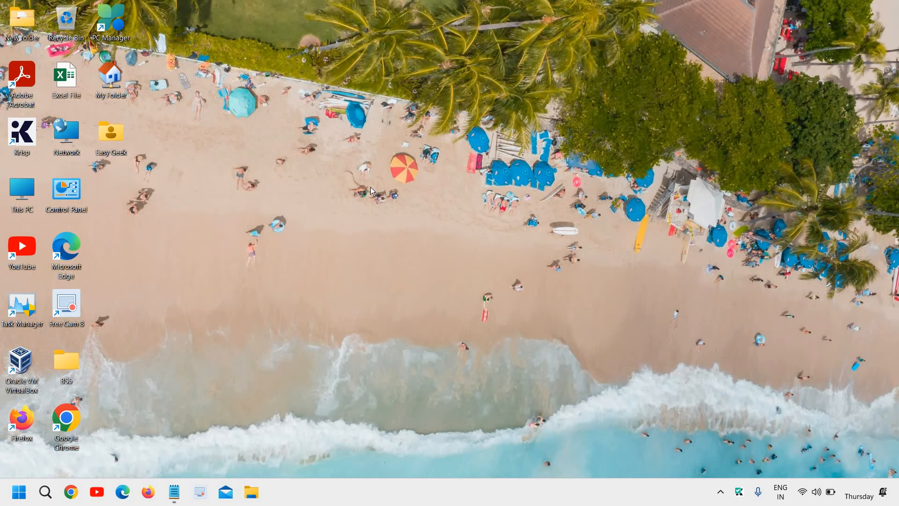
pyautogui.moveTo(32, 492)
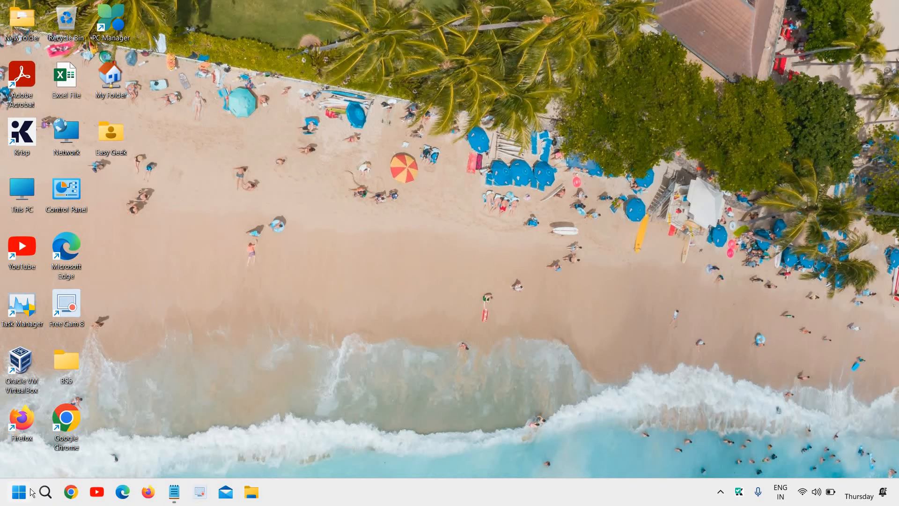
pyautogui.click(45, 492)
pyautogui.write('power')
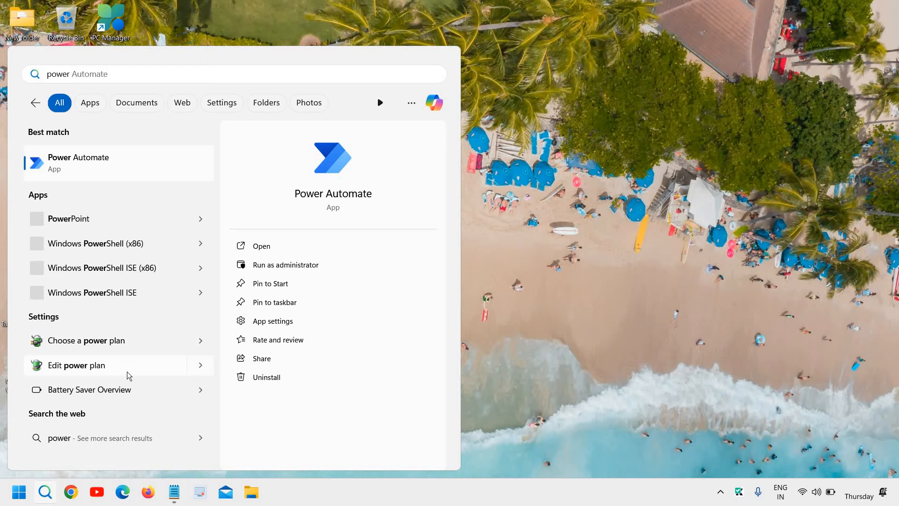
pyautogui.moveTo(148, 344)
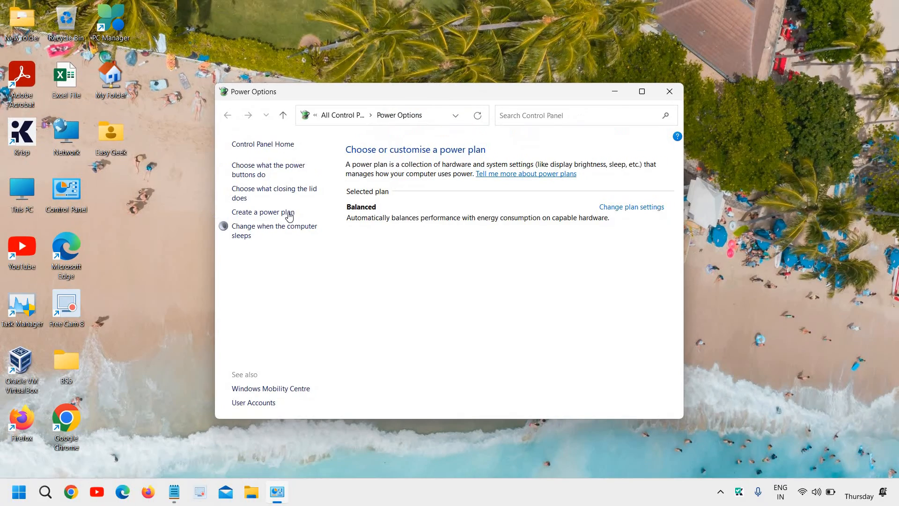
# Step: Create a power plan named 'Test' keeping the 30-minute display and sleep timeouts
pyautogui.click(262, 212)
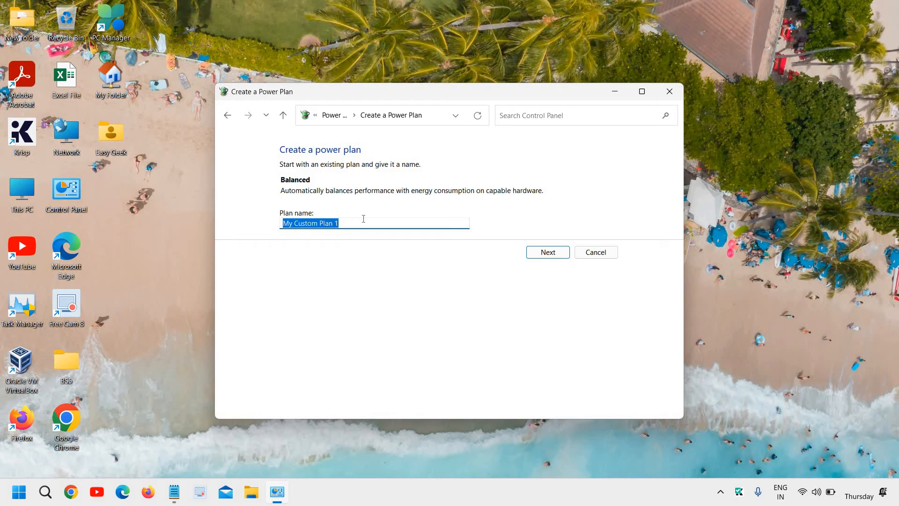
pyautogui.write('Test')
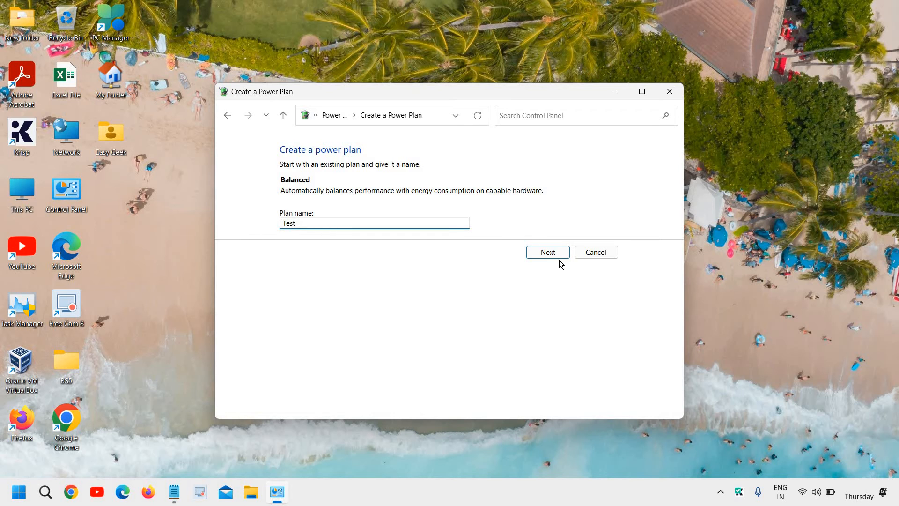
pyautogui.click(547, 252)
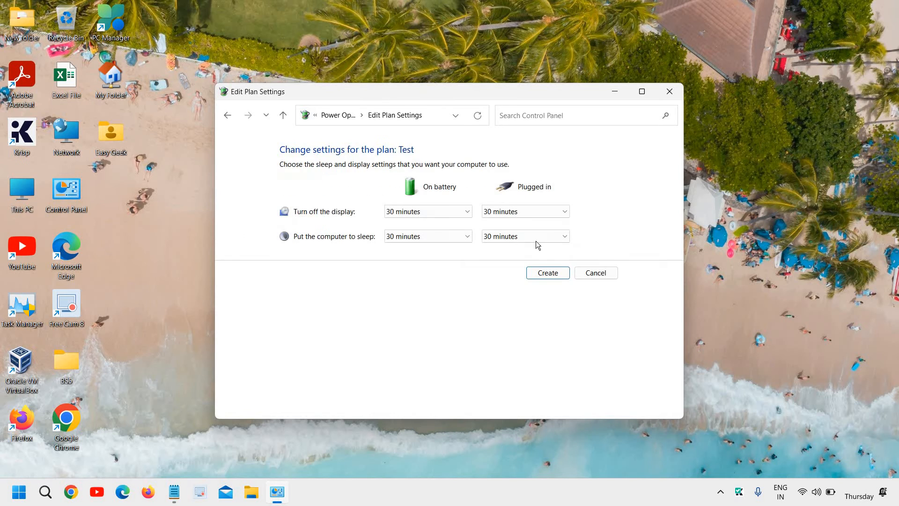
pyautogui.moveTo(409, 203)
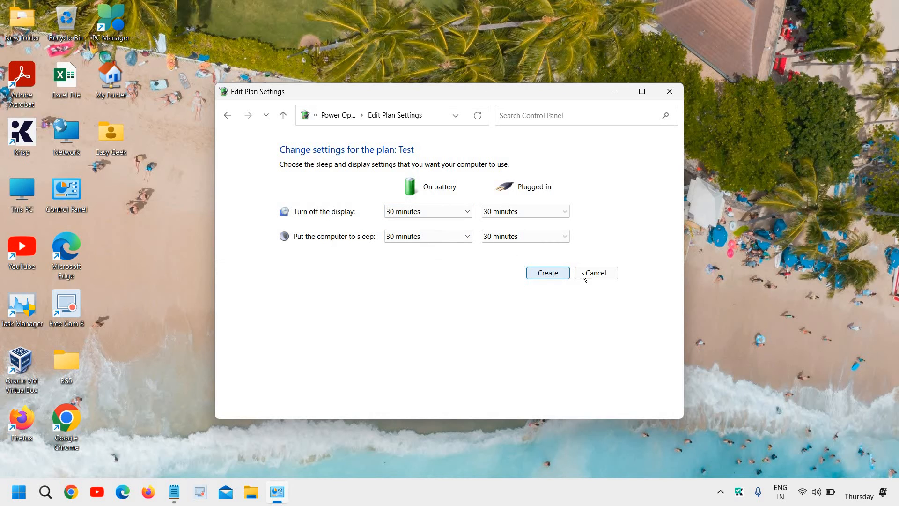
pyautogui.click(596, 272)
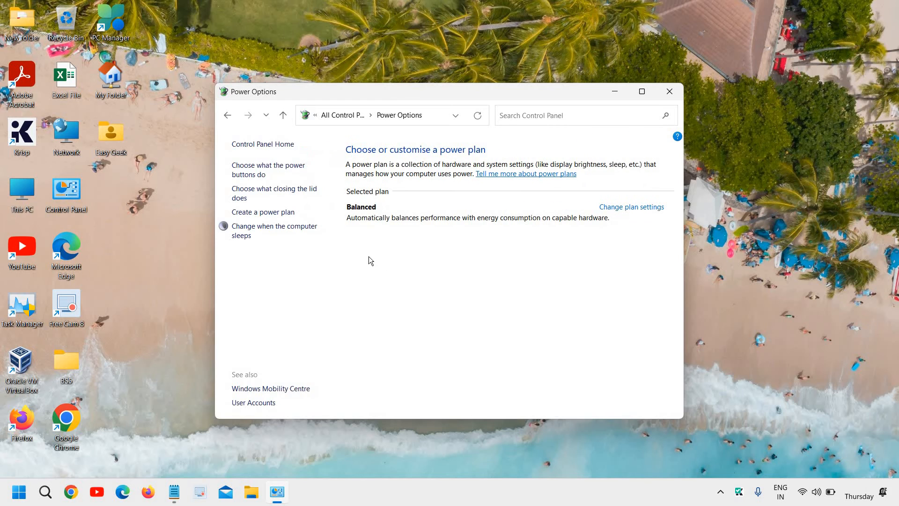
pyautogui.moveTo(374, 223)
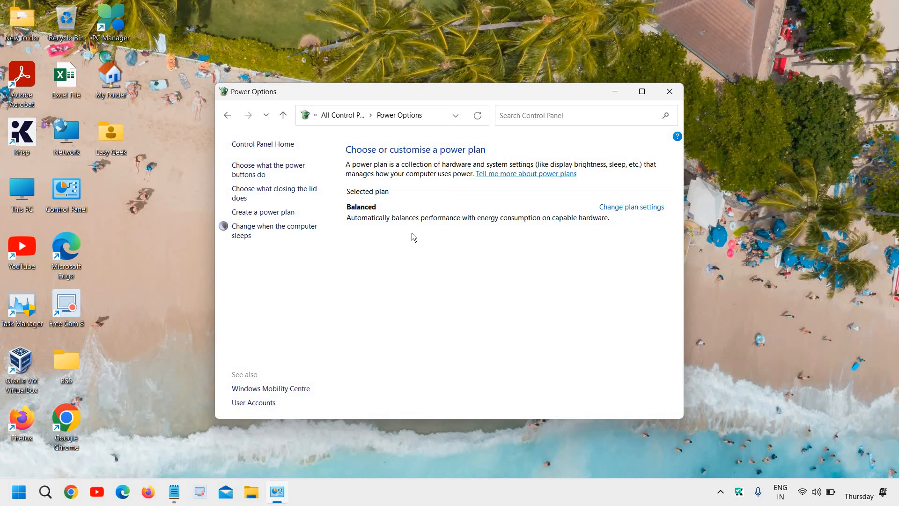
pyautogui.moveTo(442, 254)
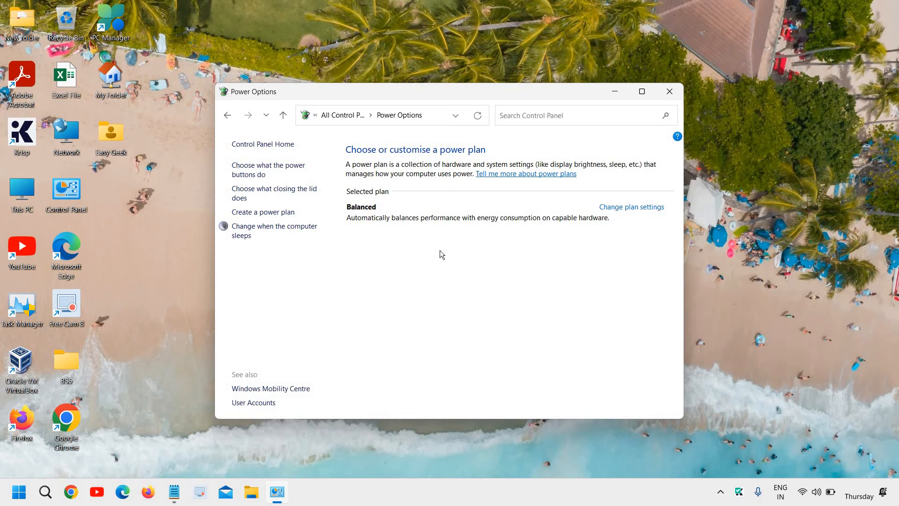
pyautogui.moveTo(480, 251)
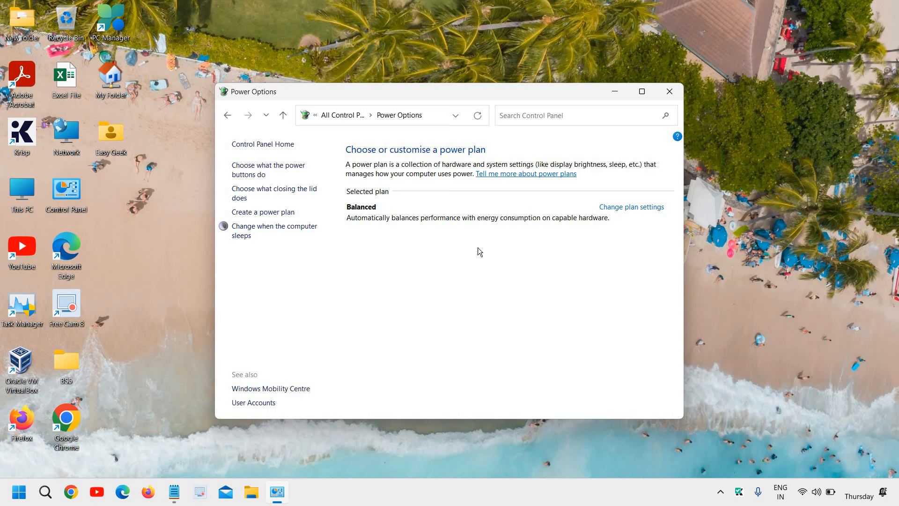
pyautogui.moveTo(442, 285)
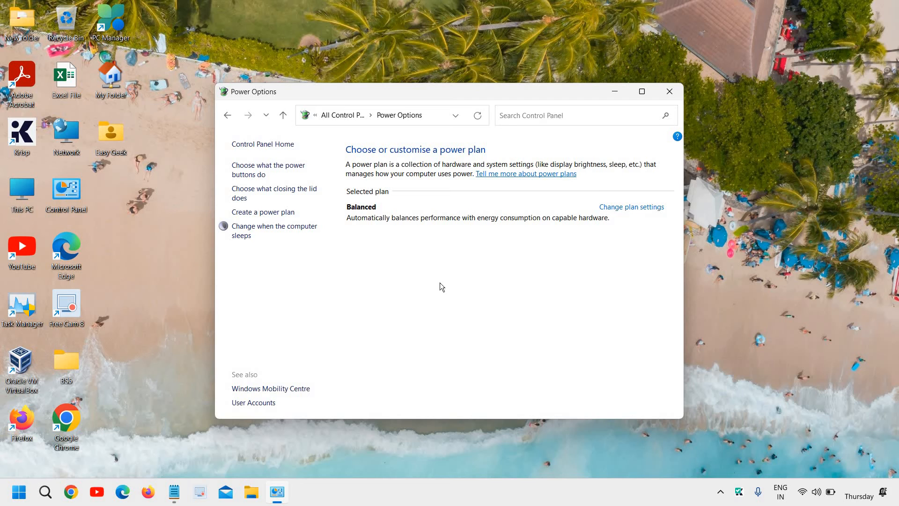
pyautogui.moveTo(444, 281)
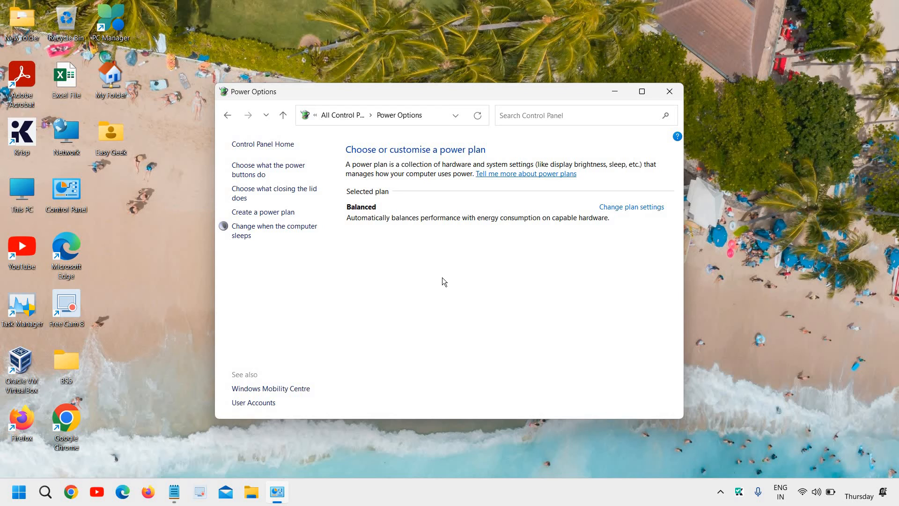
pyautogui.moveTo(337, 246)
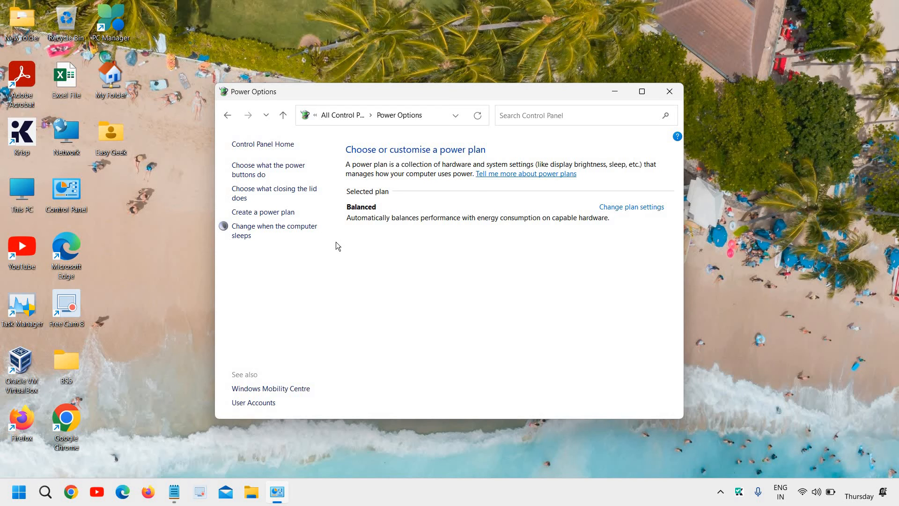
pyautogui.moveTo(611, 137)
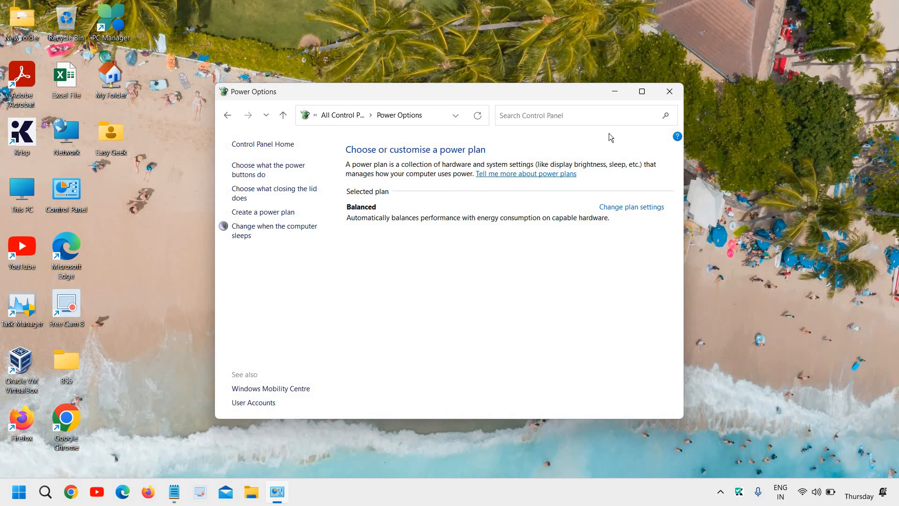
# Step: Close the Power Options window, returning to the desktop
pyautogui.click(668, 91)
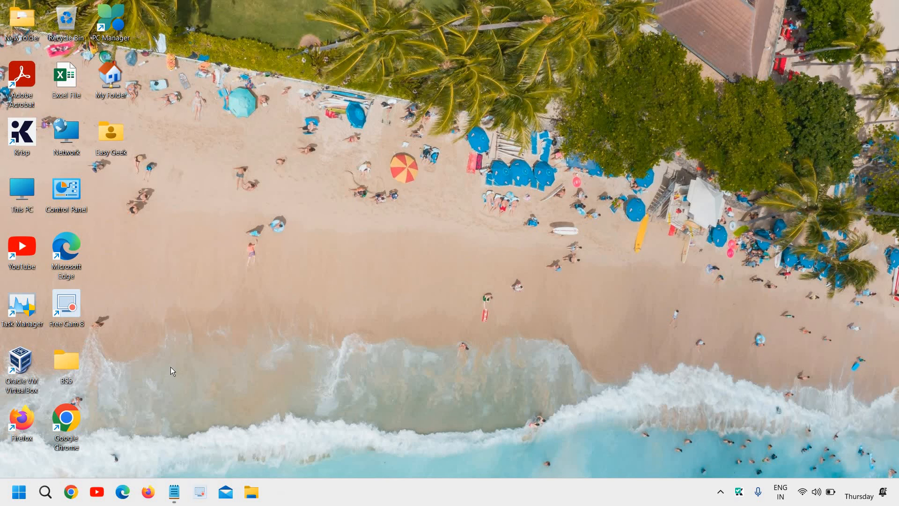
pyautogui.moveTo(168, 356)
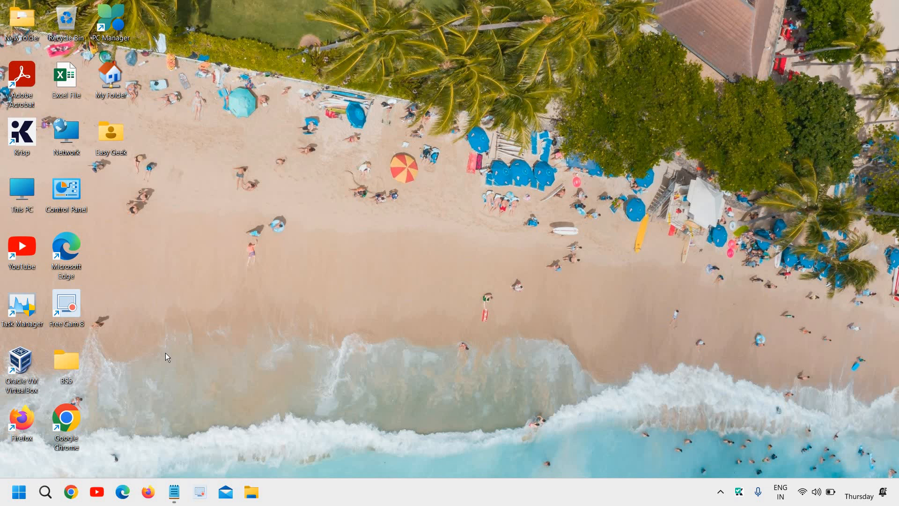
pyautogui.moveTo(286, 360)
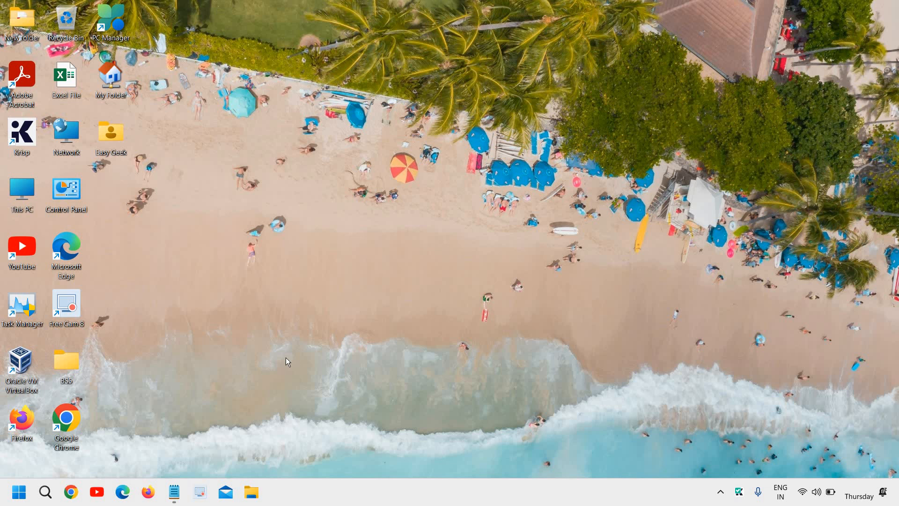
pyautogui.moveTo(310, 381)
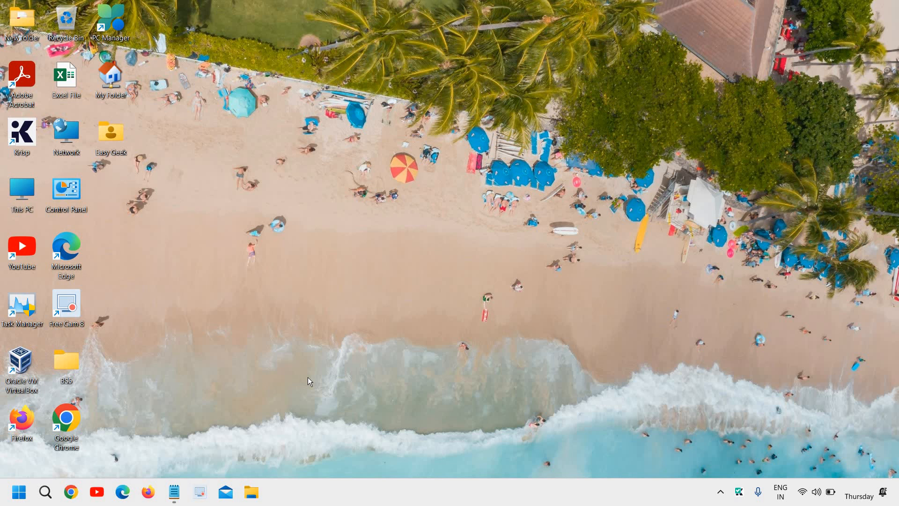